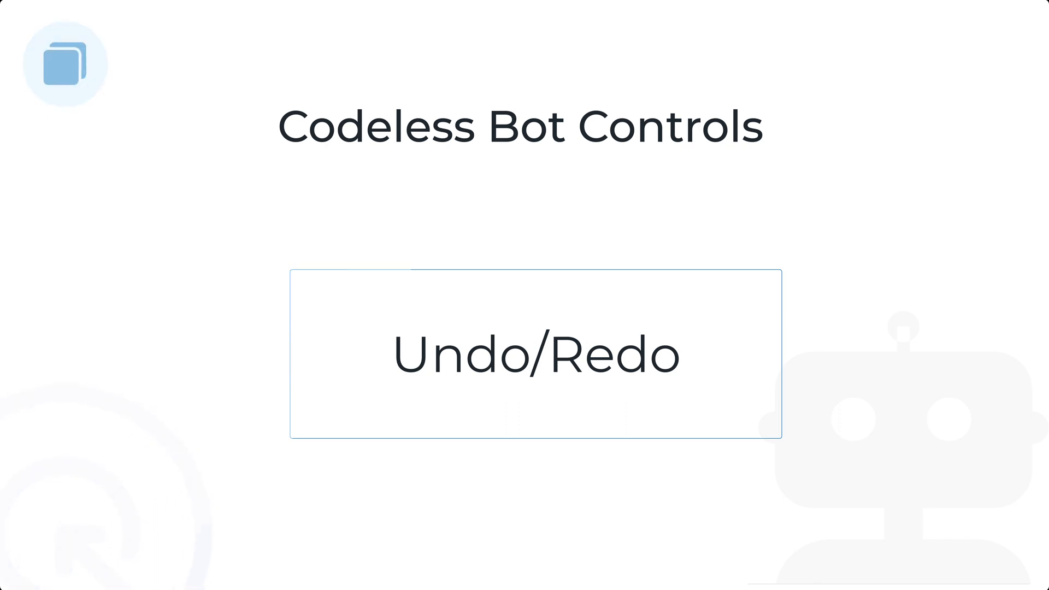
# Step: Delete the Go to flow 2A card, confirm, then restore it with Undo
pyautogui.click(535, 354)
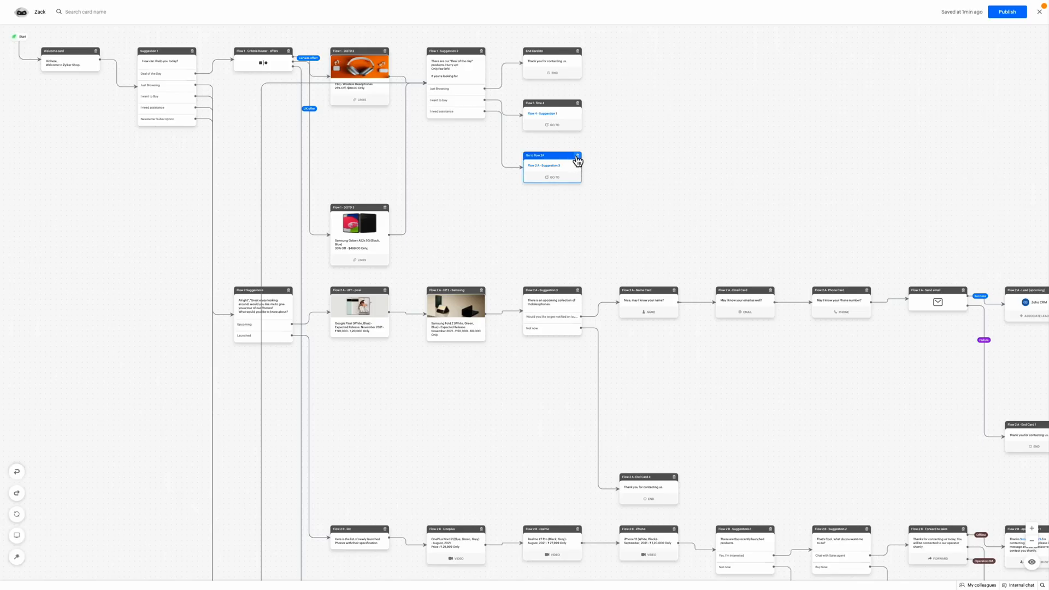
pyautogui.click(577, 157)
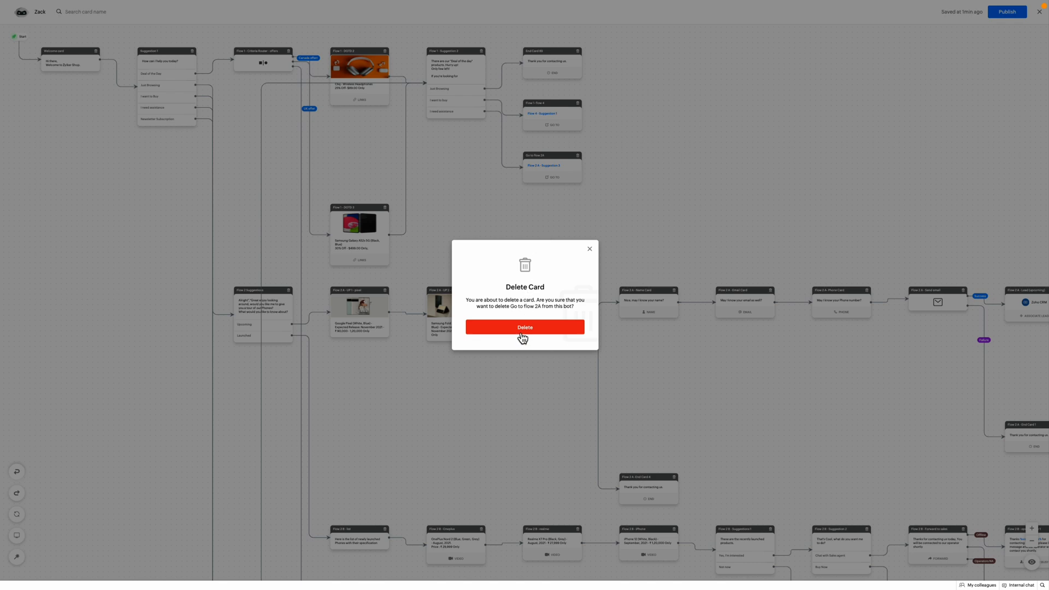
pyautogui.click(525, 327)
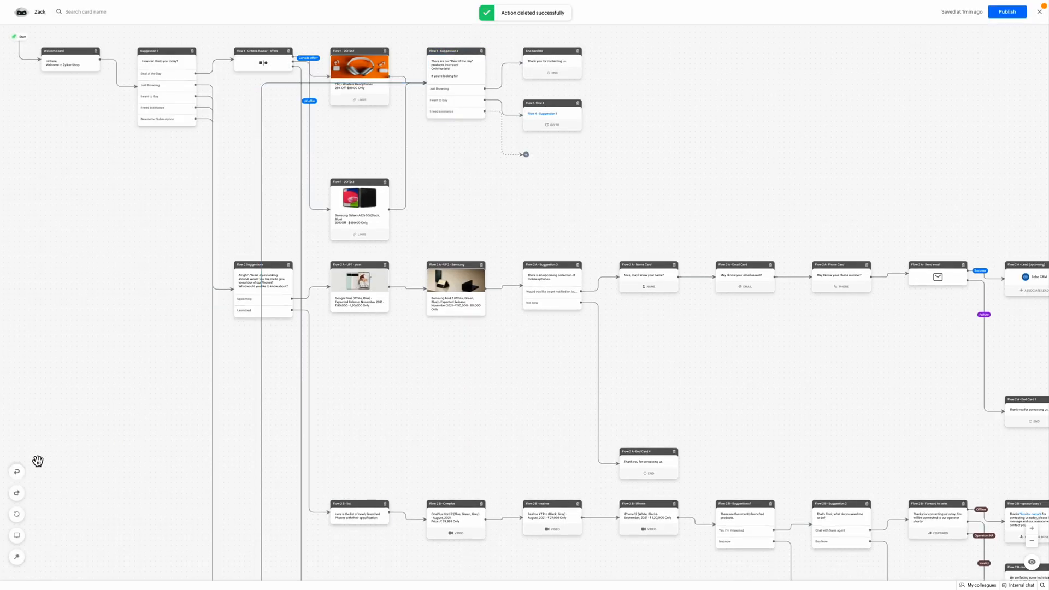
pyautogui.moveTo(16, 472)
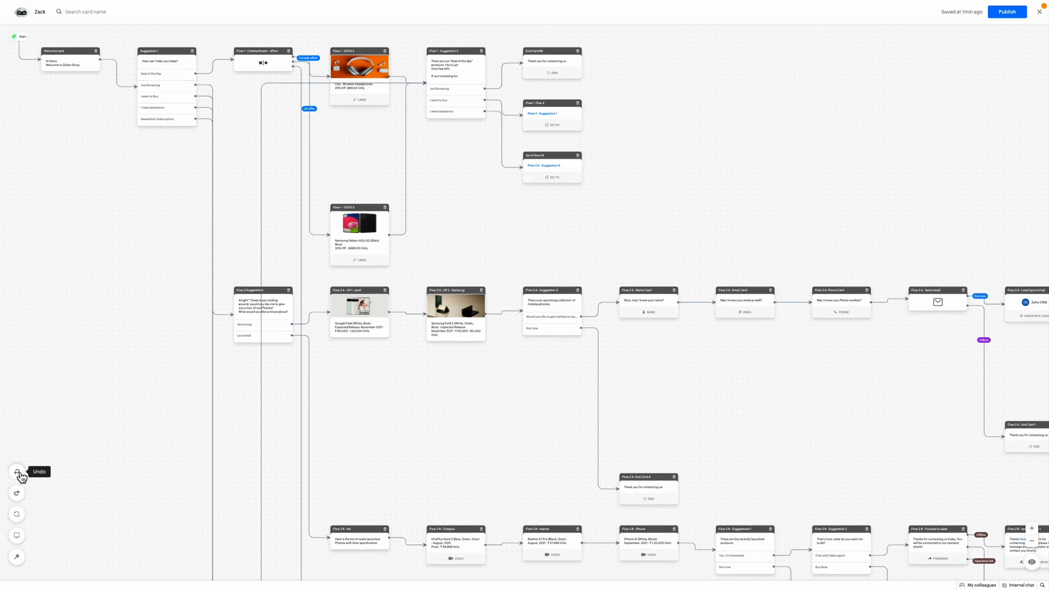
pyautogui.click(17, 472)
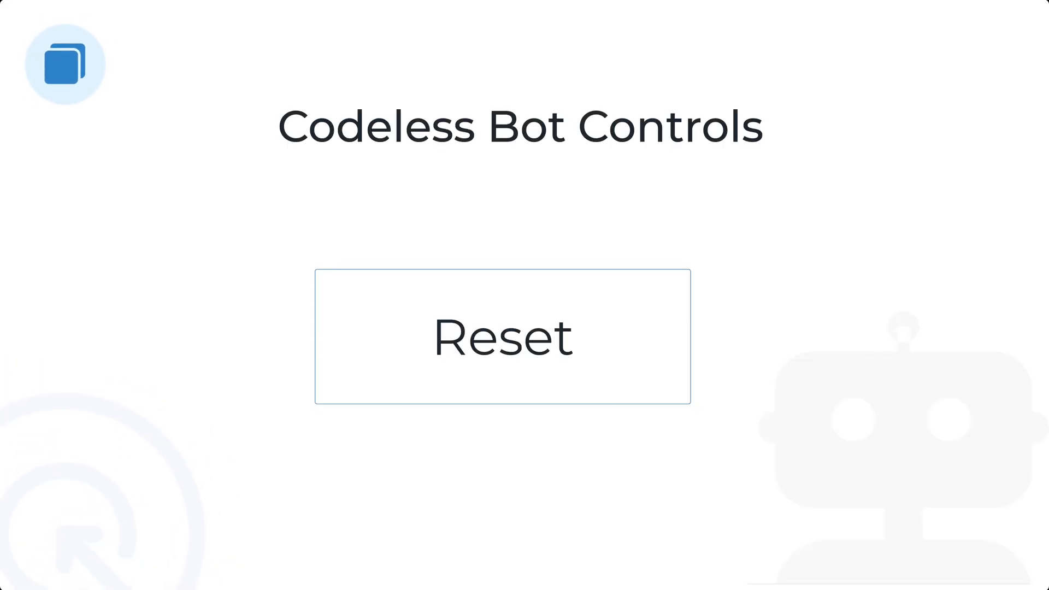
# Step: Reset the canvas to its default view, then fit the whole flow on screen
pyautogui.click(502, 337)
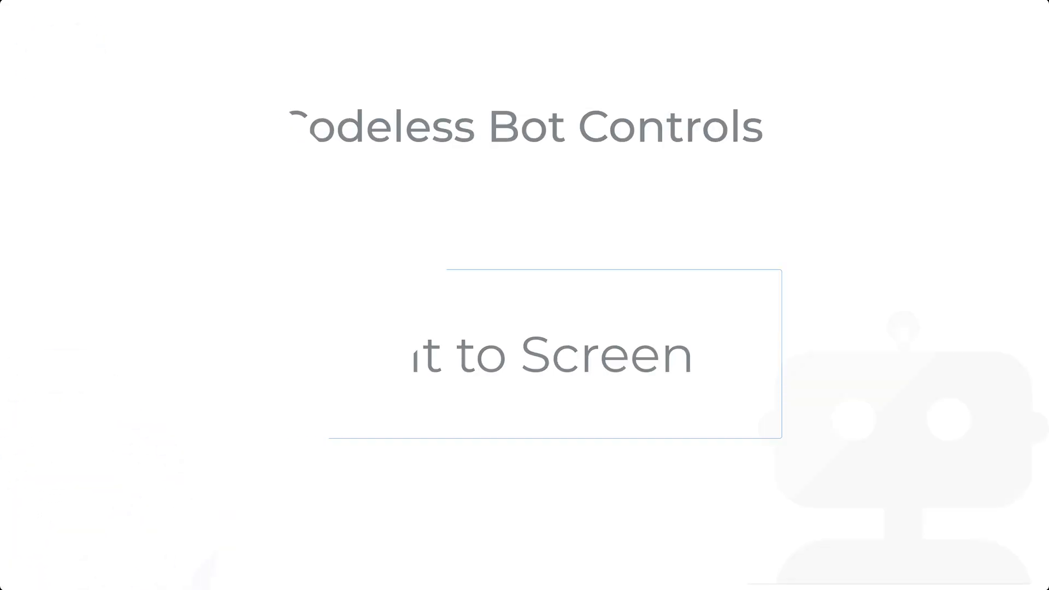
pyautogui.click(17, 535)
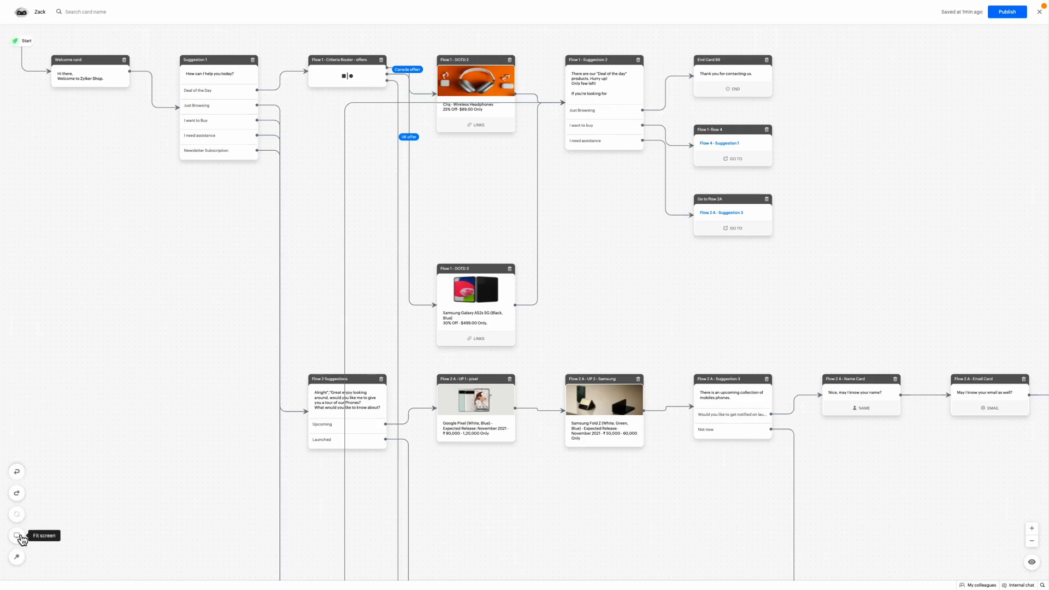
pyautogui.click(16, 535)
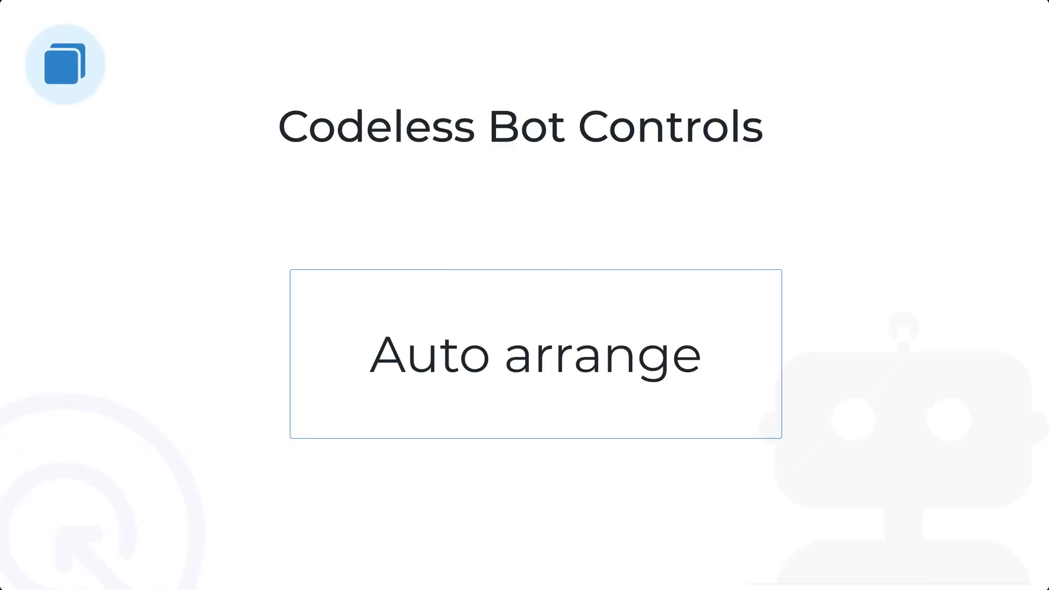
# Step: Auto-arrange the flow so all cards align in neat rows
pyautogui.click(535, 353)
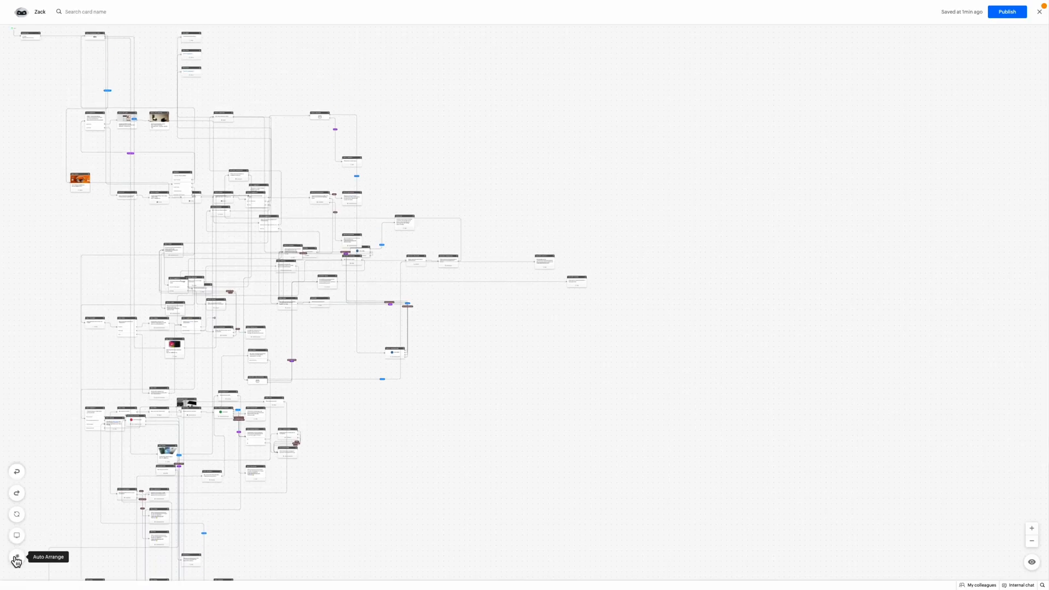
pyautogui.click(16, 557)
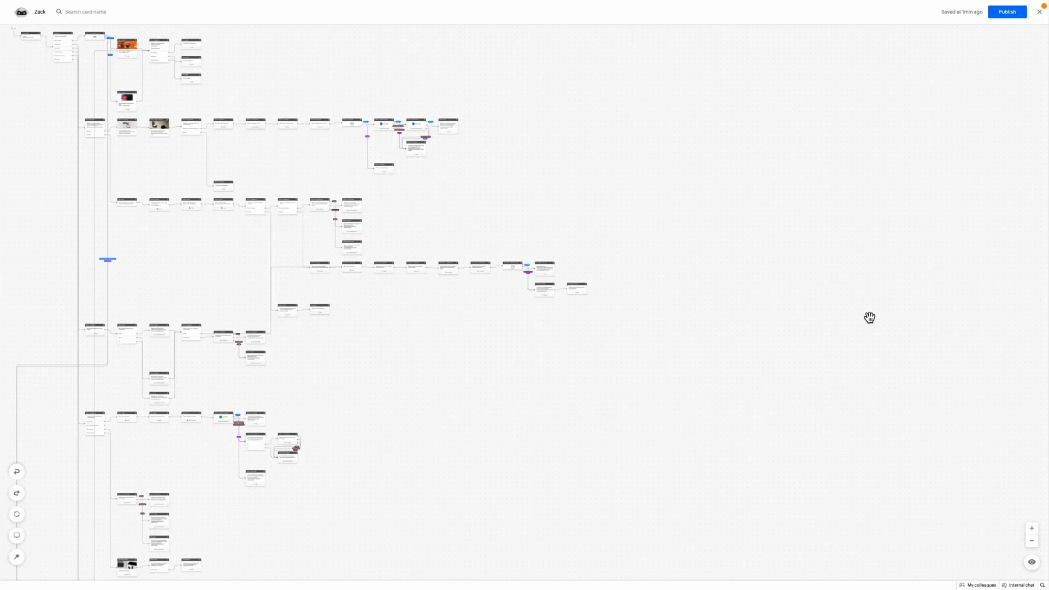
pyautogui.moveTo(941, 160)
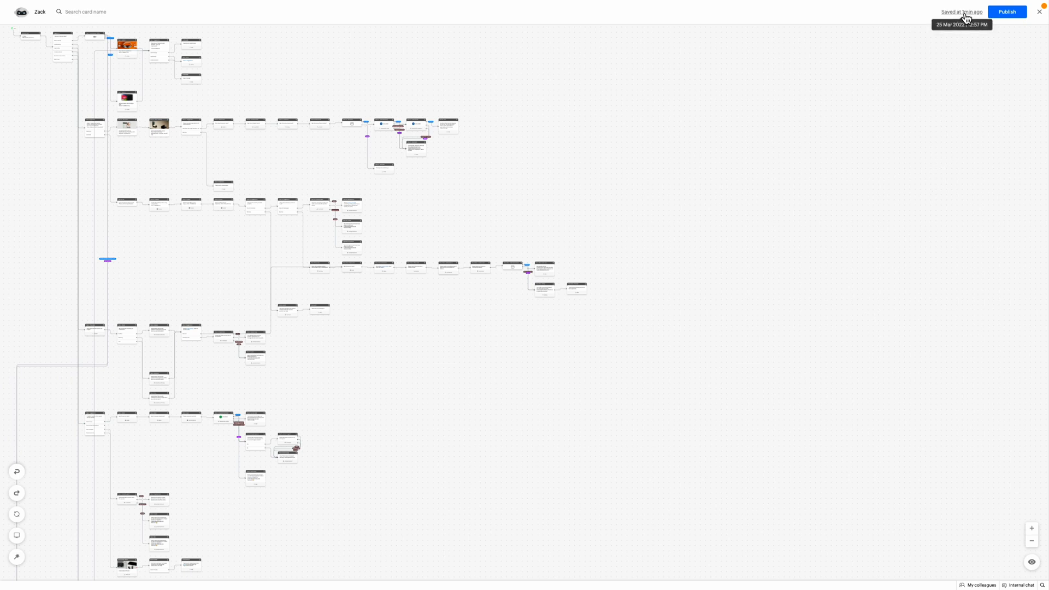
# Step: Roll the bot back to version #34 from Version History
pyautogui.click(960, 11)
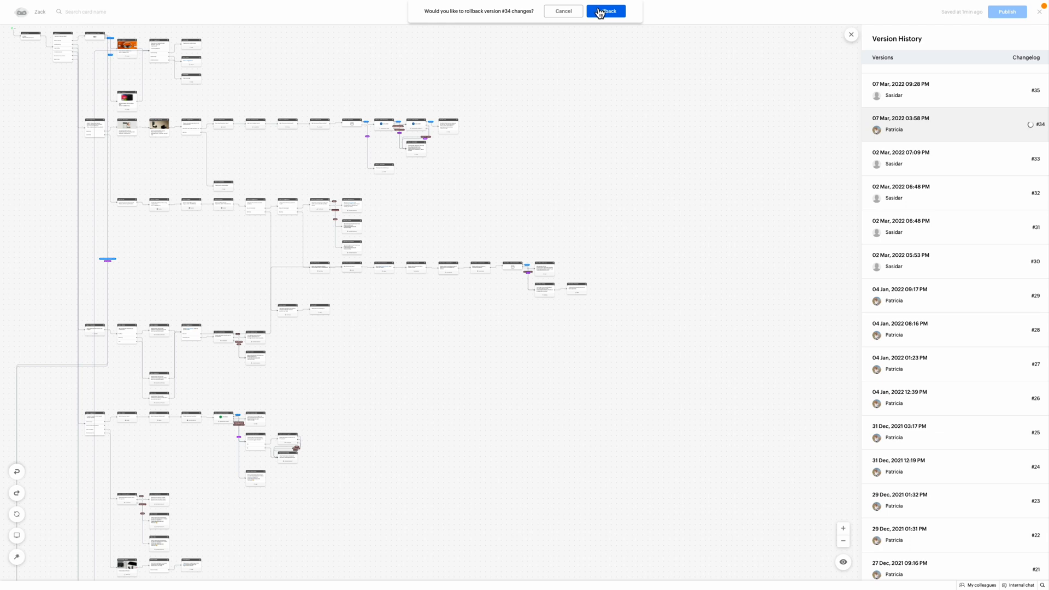
pyautogui.click(605, 11)
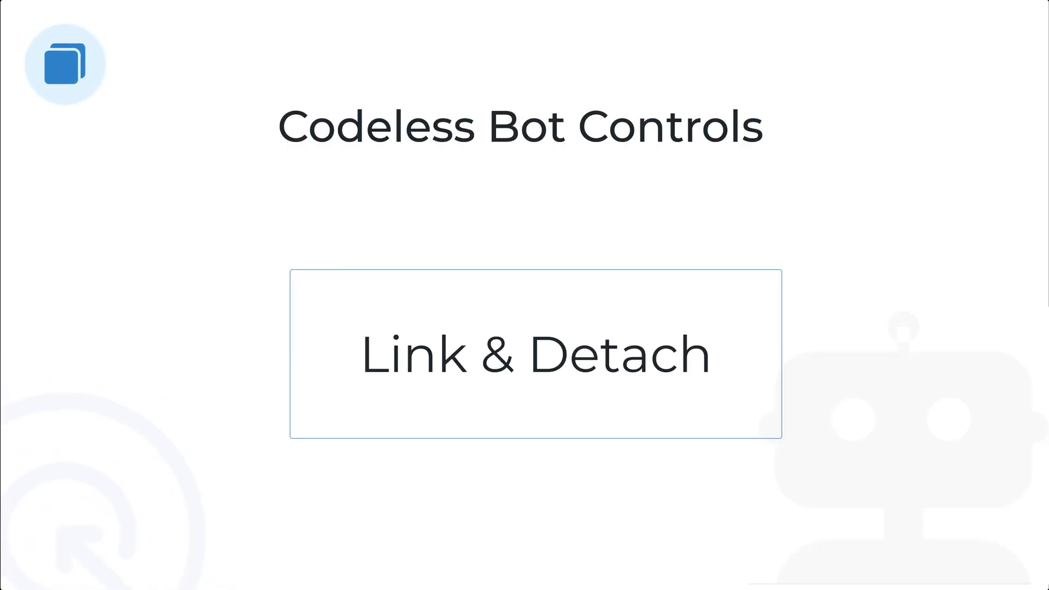
# Step: Save a new End card after Flow 1 - Suggestion 2, link the option to Flow 2 Suggestions, then detach it
pyautogui.click(534, 354)
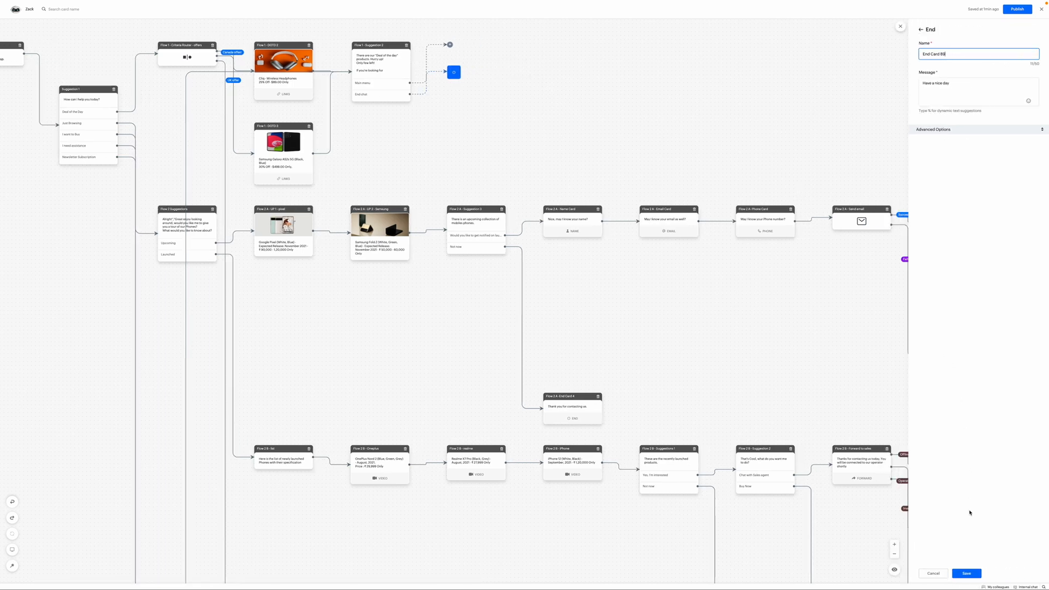
pyautogui.click(966, 573)
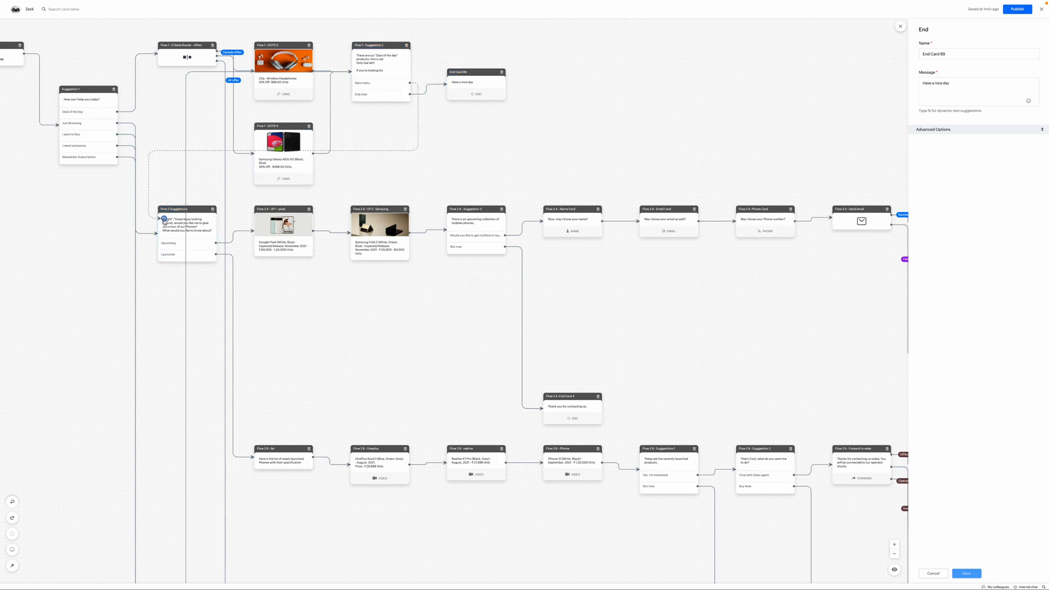
pyautogui.click(965, 574)
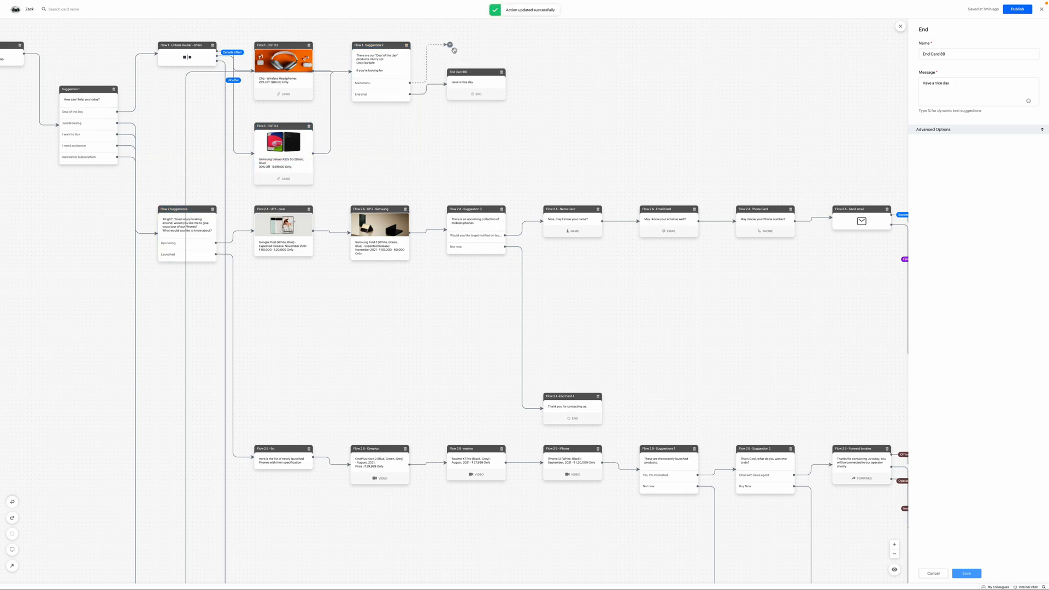
pyautogui.click(1017, 9)
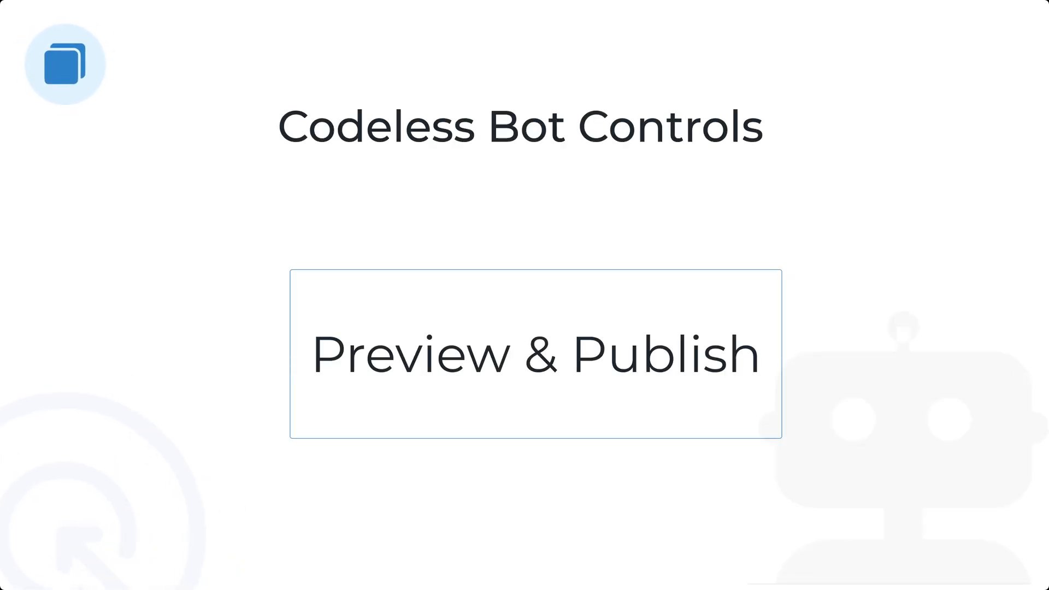
# Step: Preview the bot choosing Deal of the Day, then publish it
pyautogui.click(531, 354)
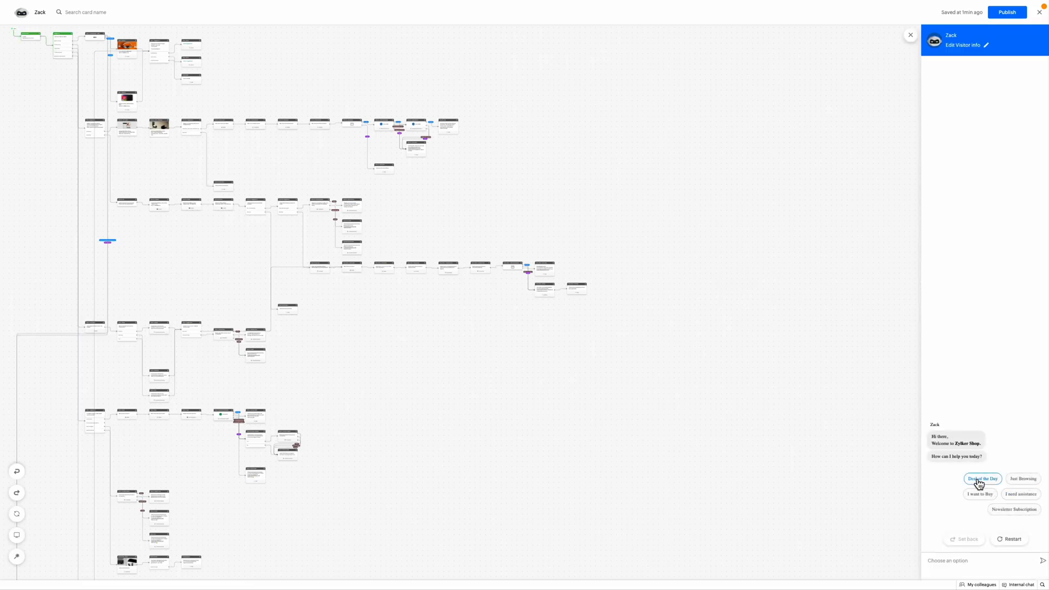
pyautogui.click(981, 479)
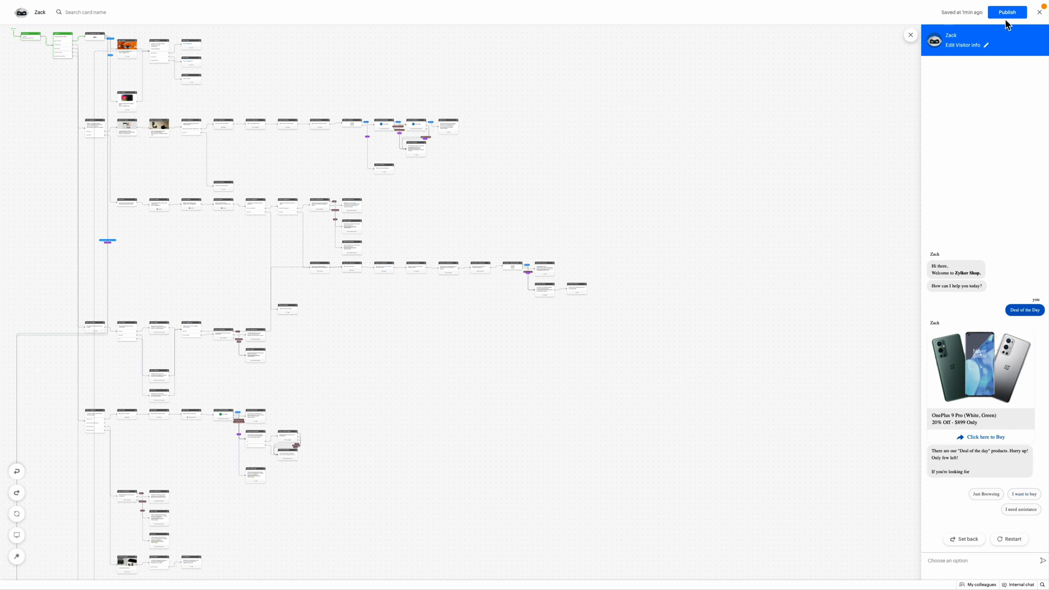
pyautogui.click(1006, 12)
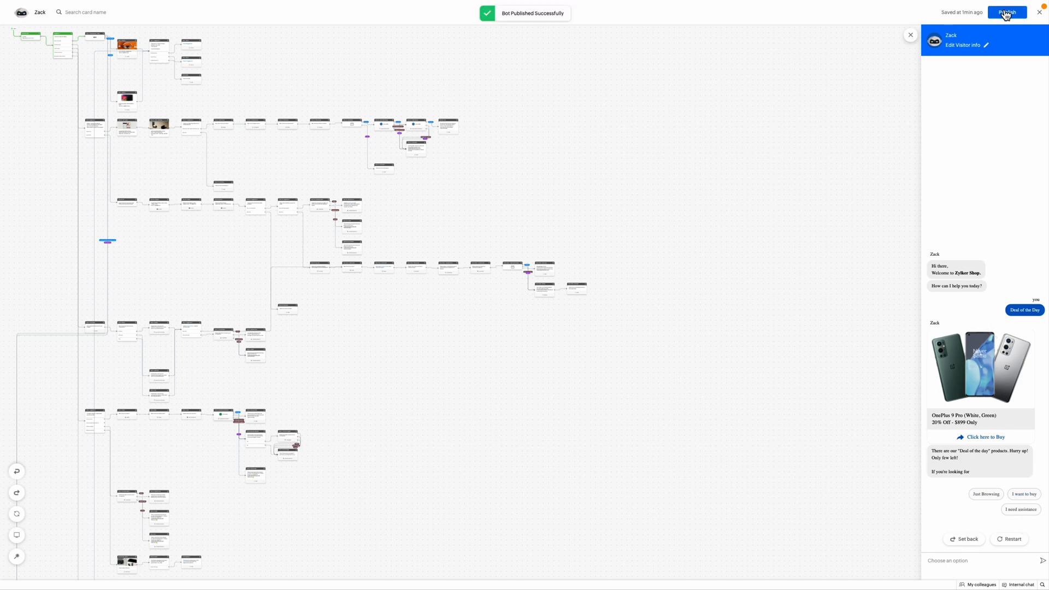